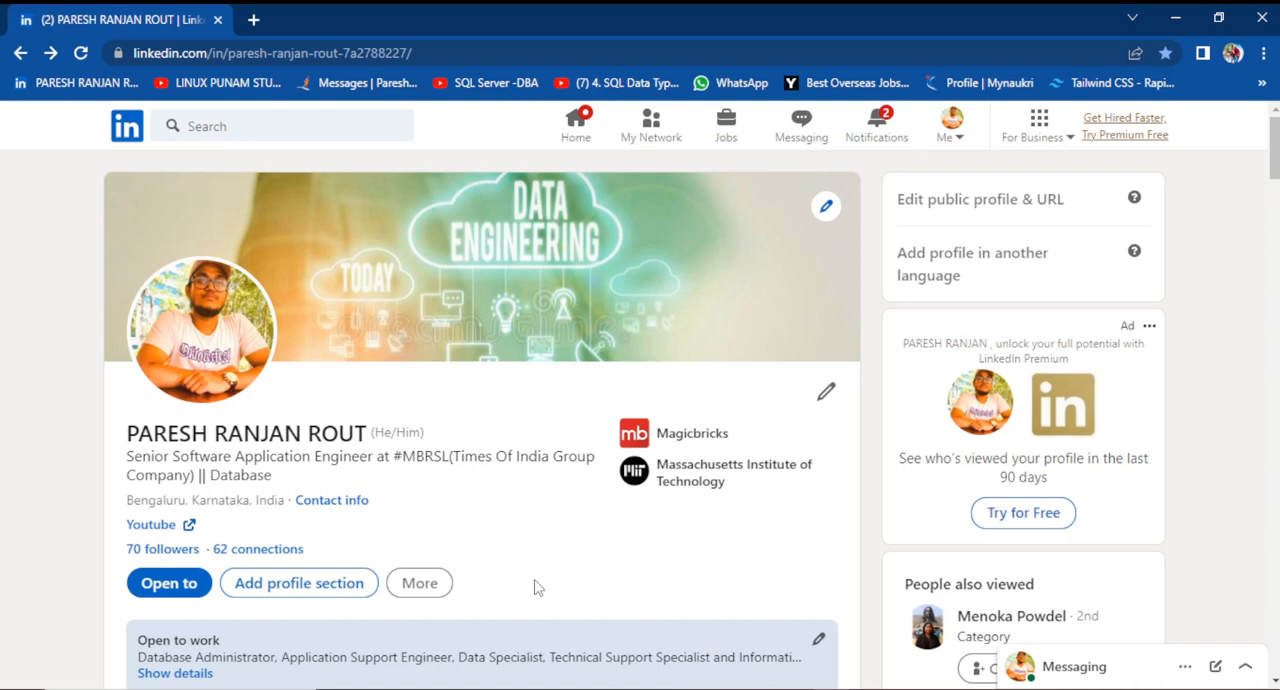
pyautogui.moveTo(527, 437)
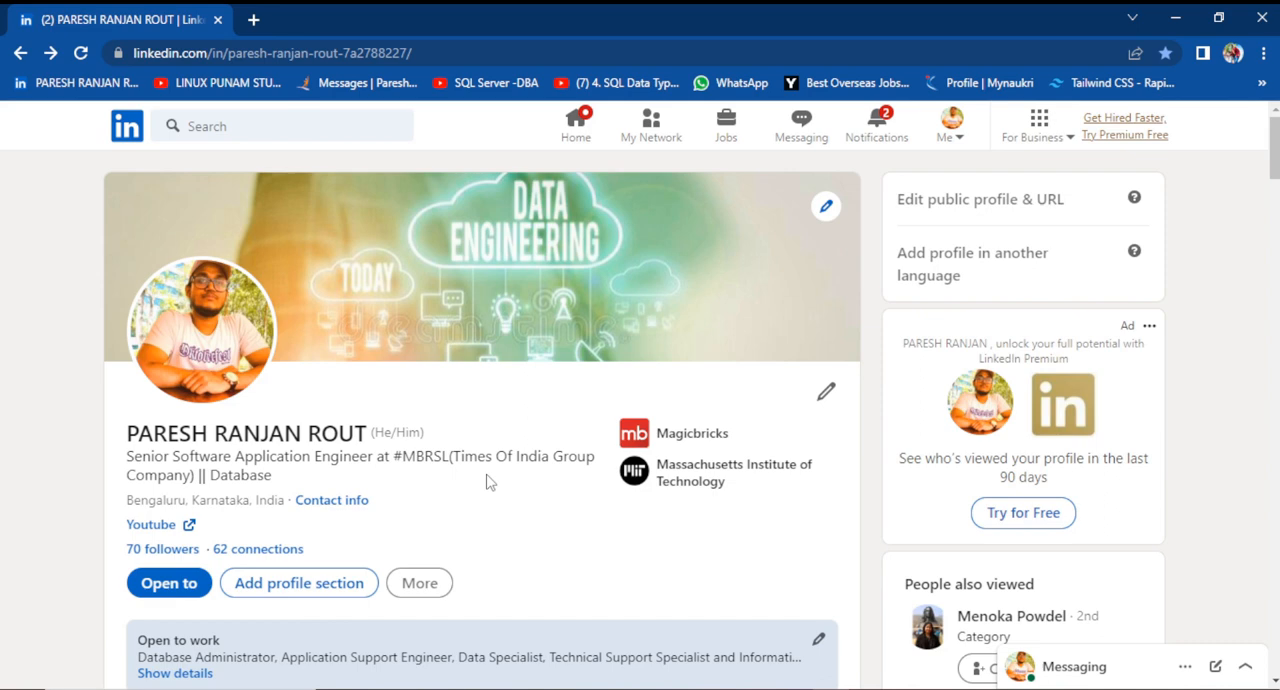
pyautogui.moveTo(160, 423)
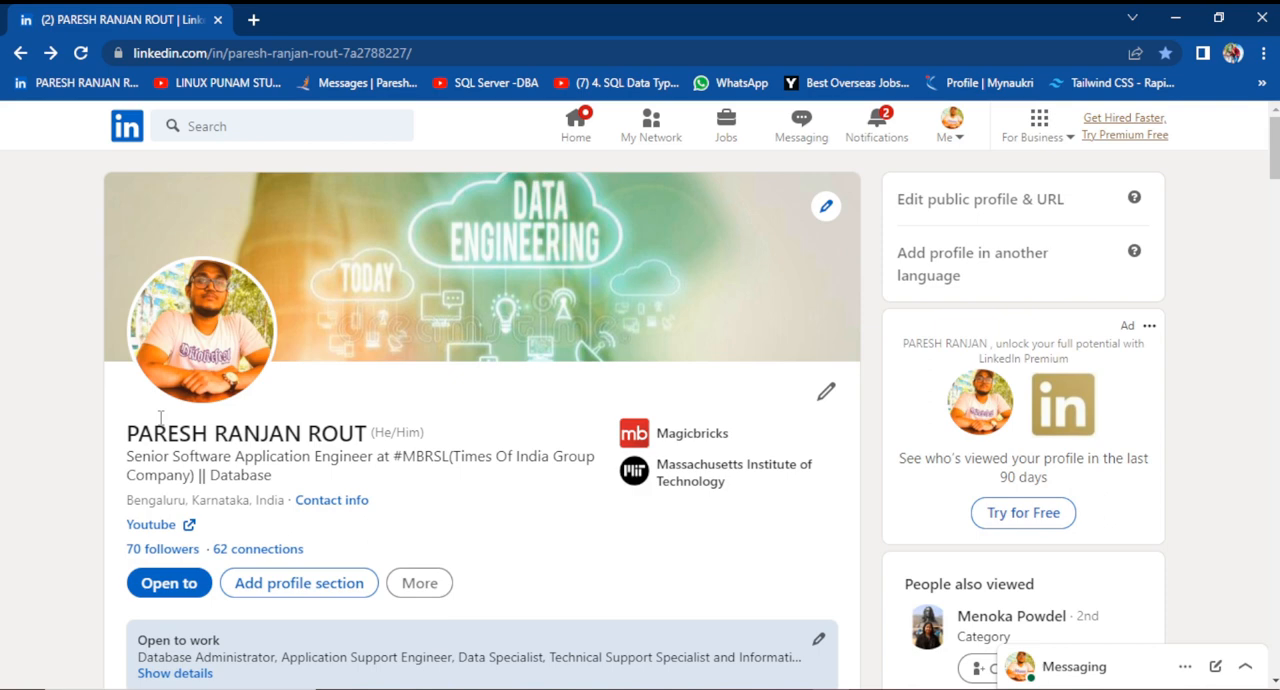
# Open Settings & Privacy from the Me account menu.
pyautogui.scroll(-3)
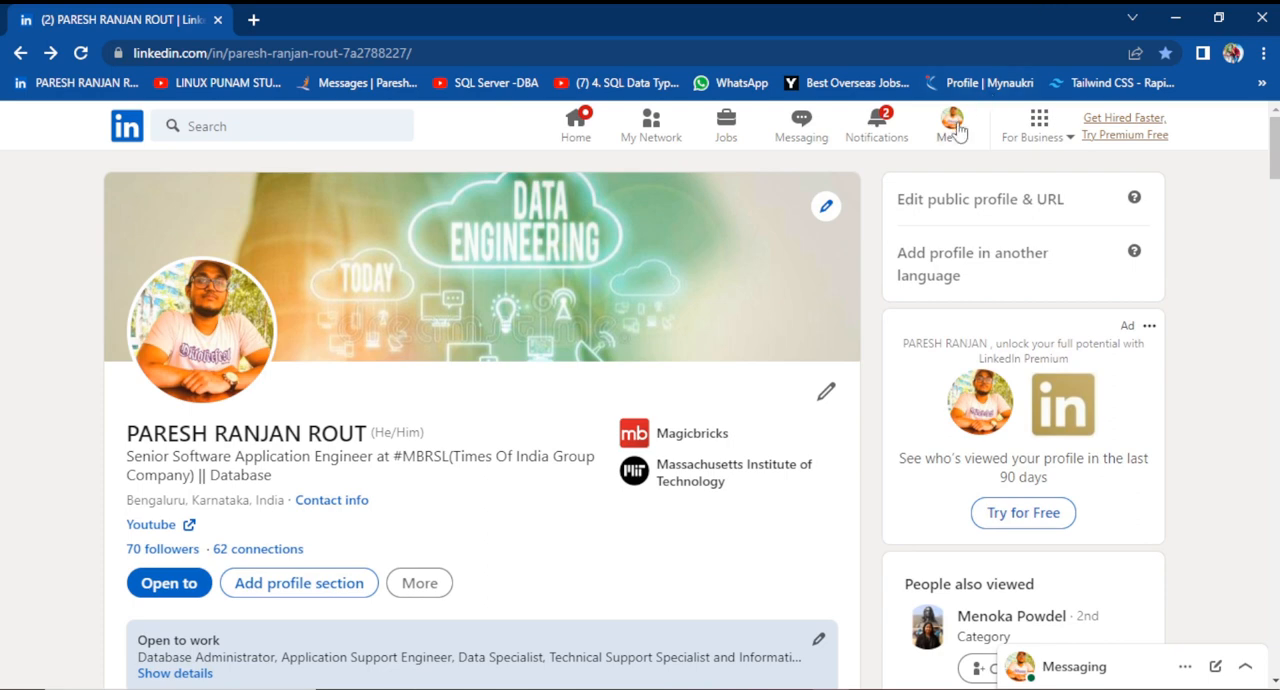
pyautogui.click(946, 124)
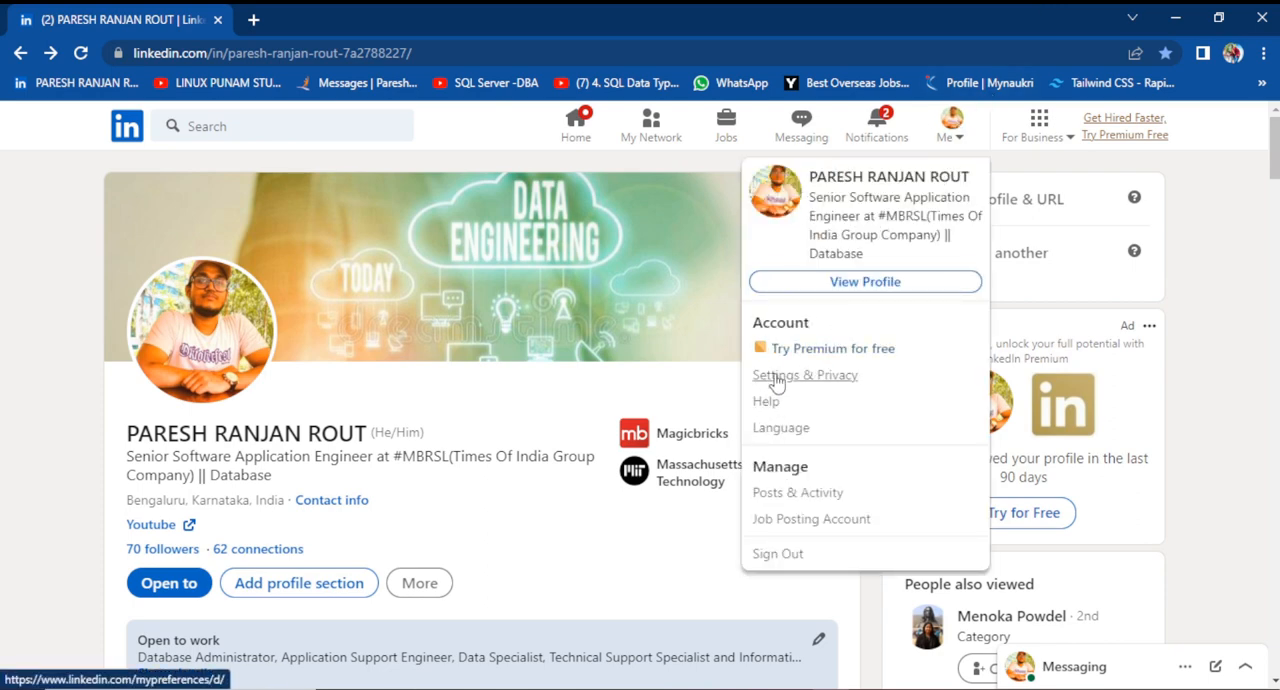
pyautogui.moveTo(794, 442)
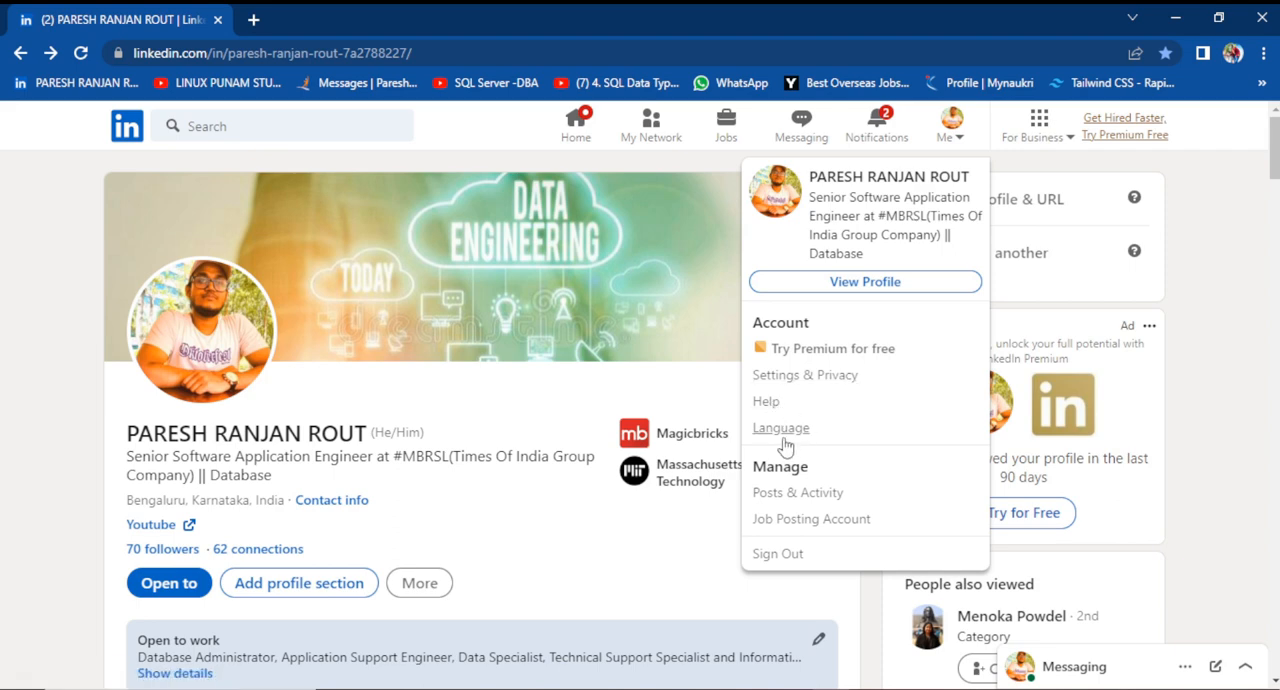
pyautogui.click(780, 427)
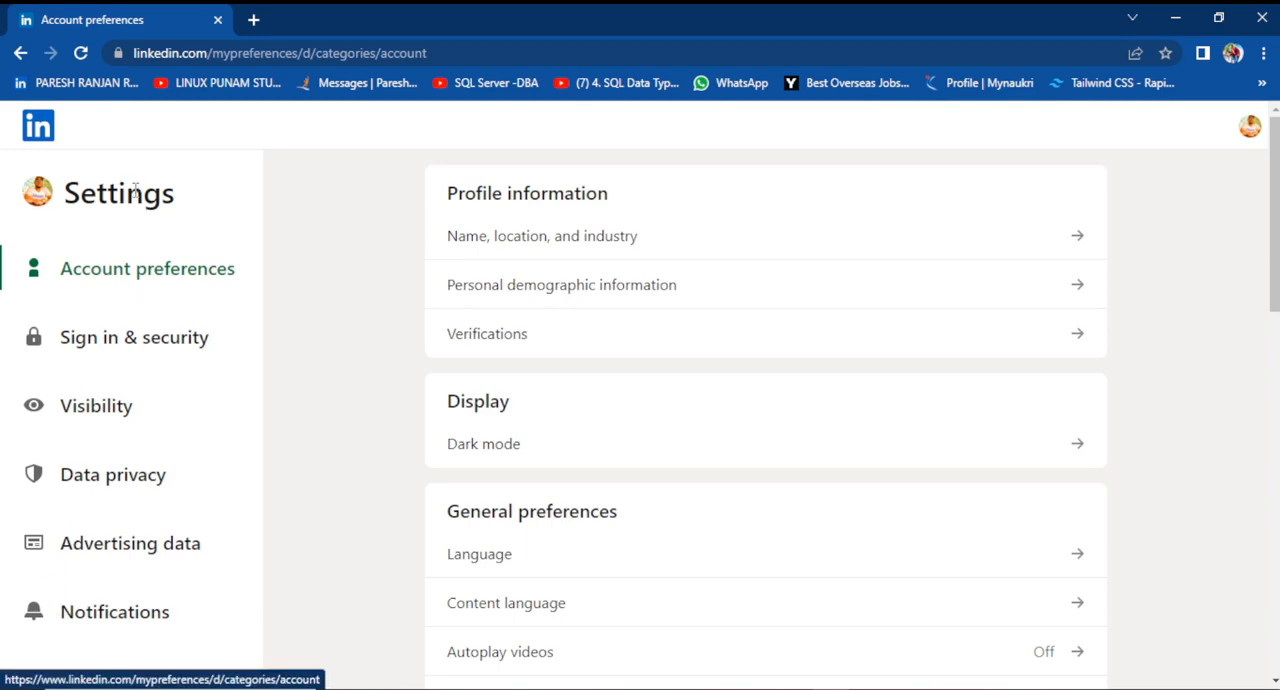
pyautogui.moveTo(112, 280)
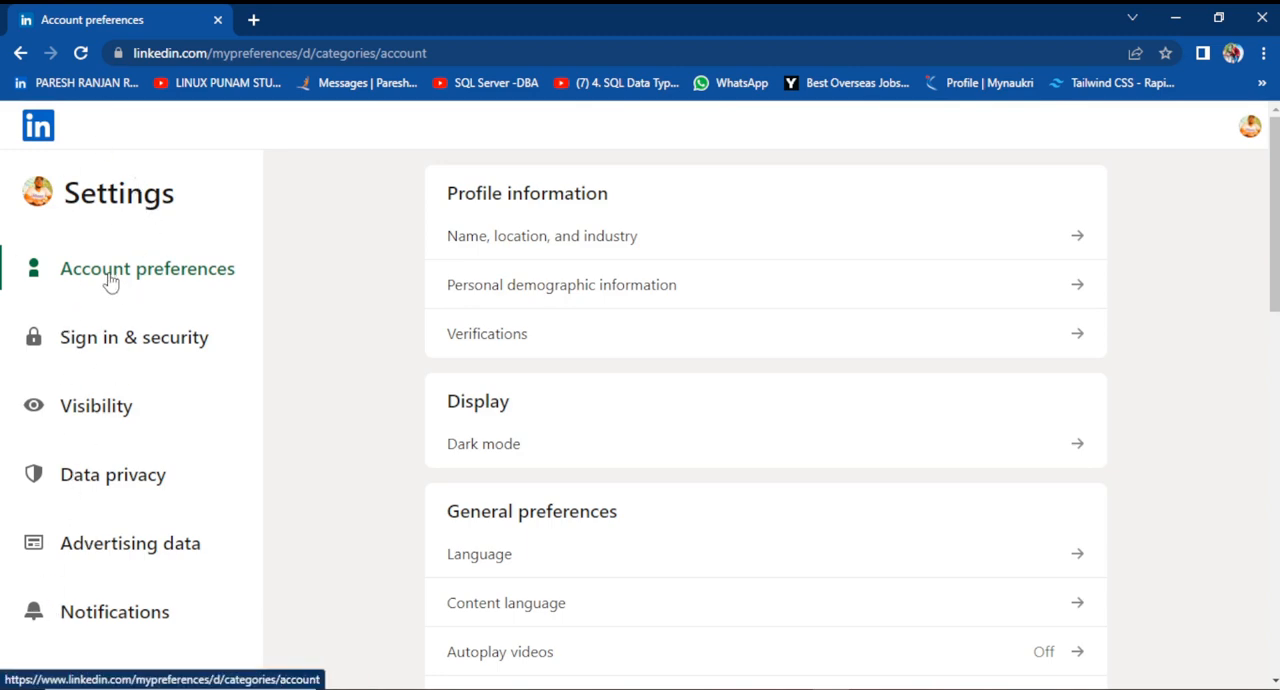
pyautogui.moveTo(157, 371)
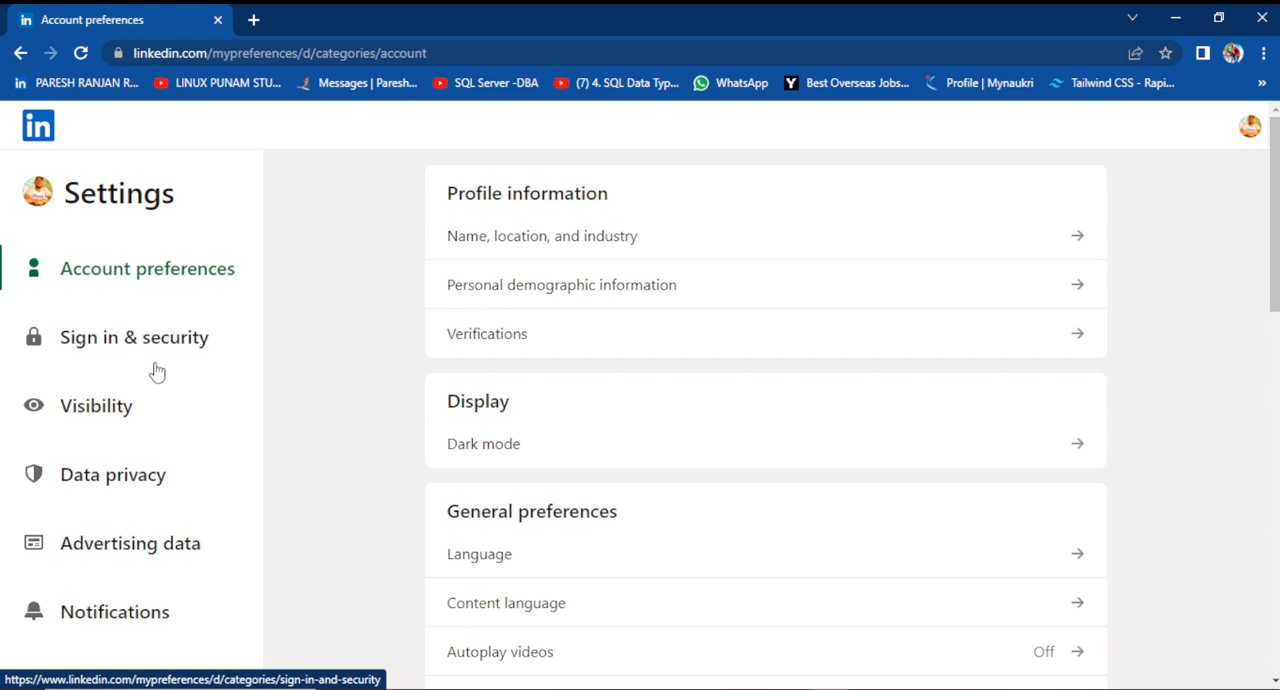
pyautogui.moveTo(140, 463)
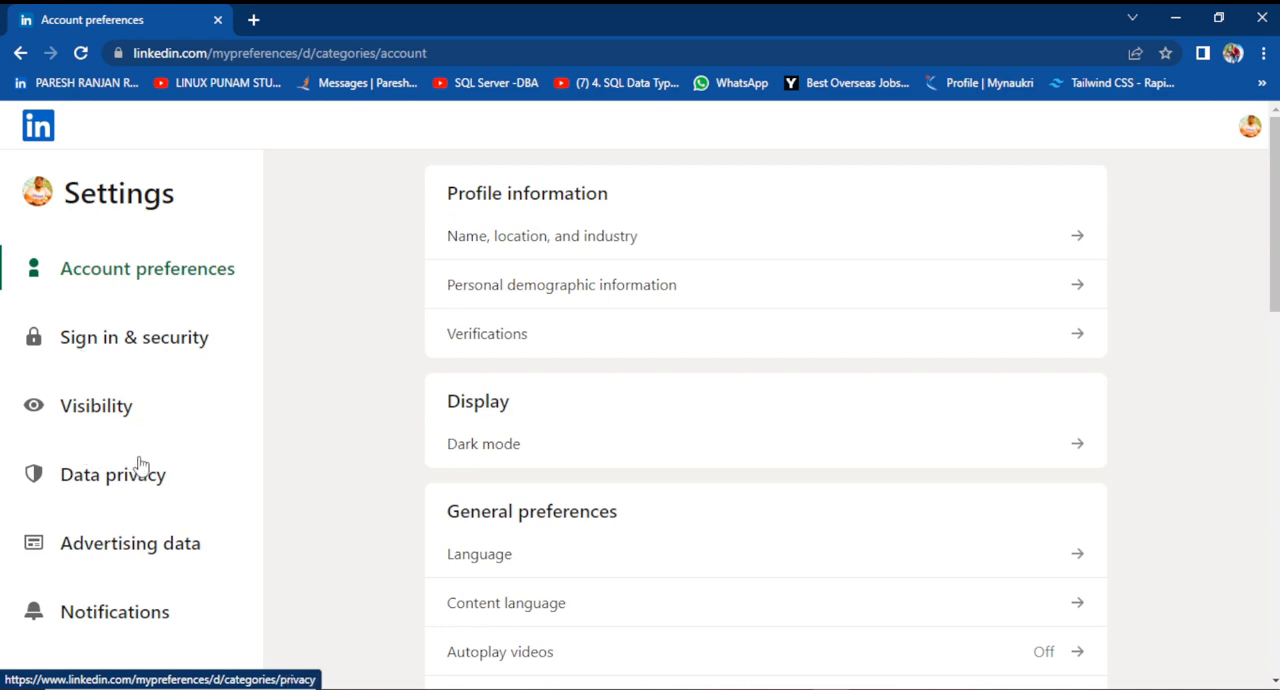
pyautogui.moveTo(148, 268)
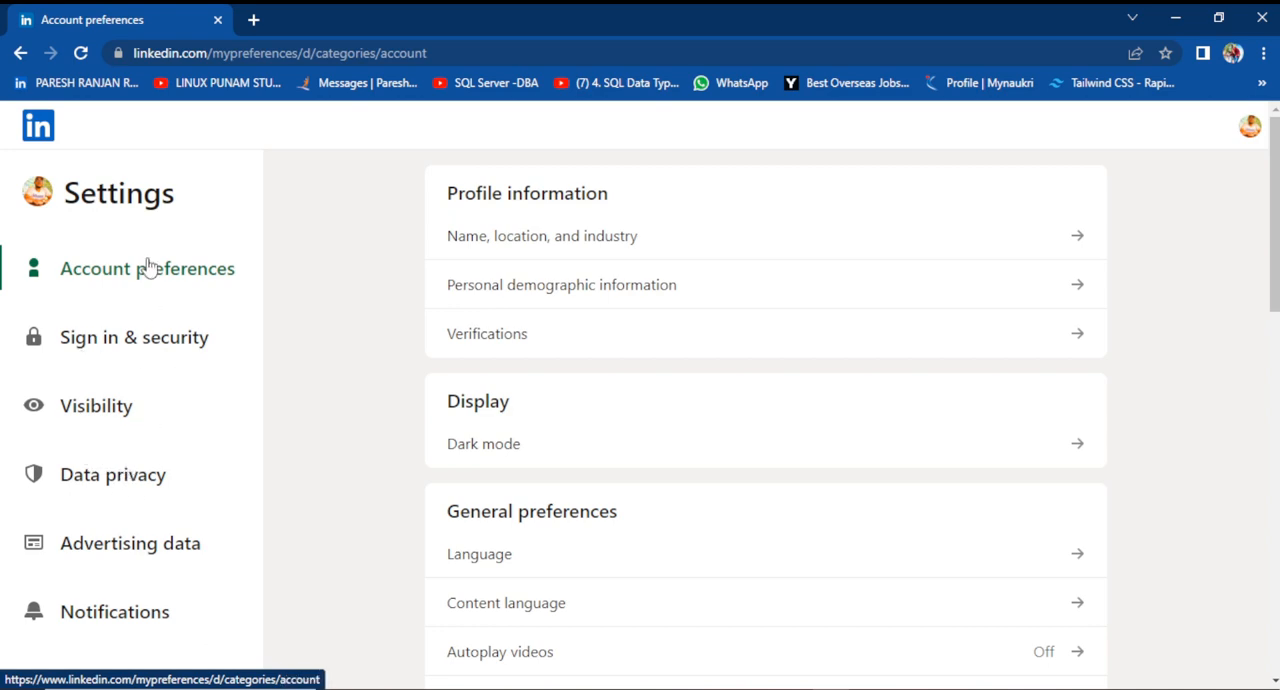
pyautogui.moveTo(100, 486)
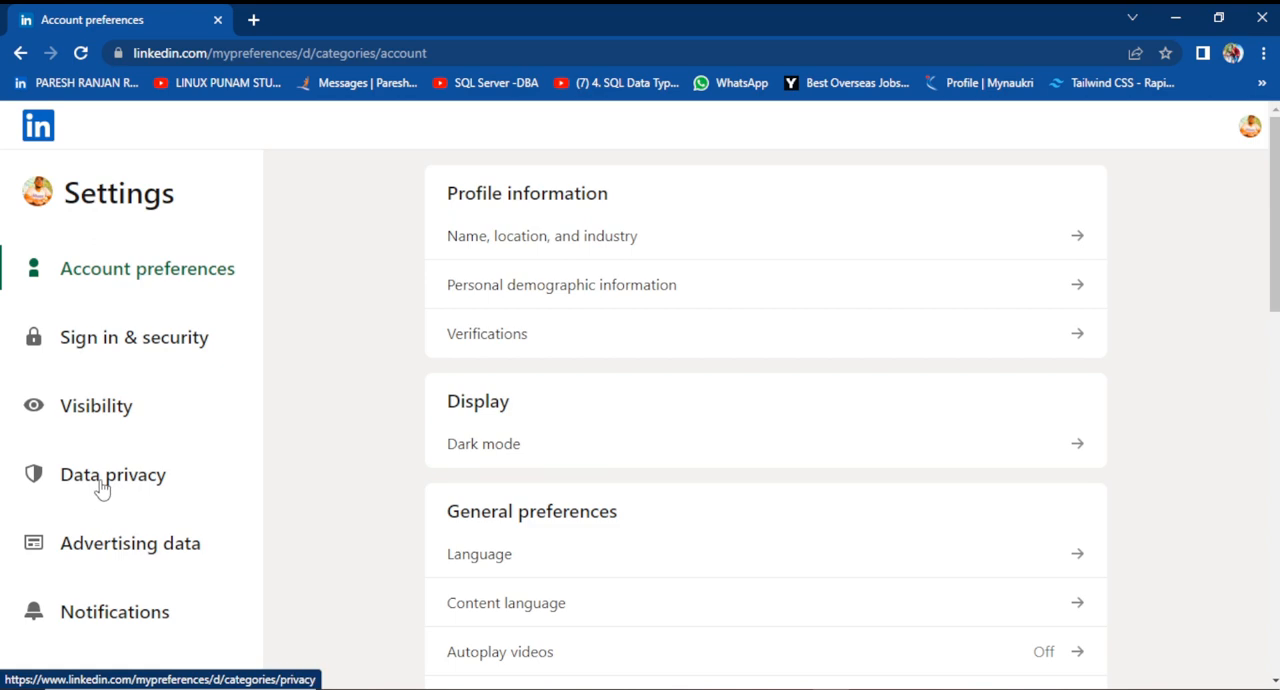
# Under Data privacy, scroll to Job seeking preferences and open Job application settings.
pyautogui.click(112, 474)
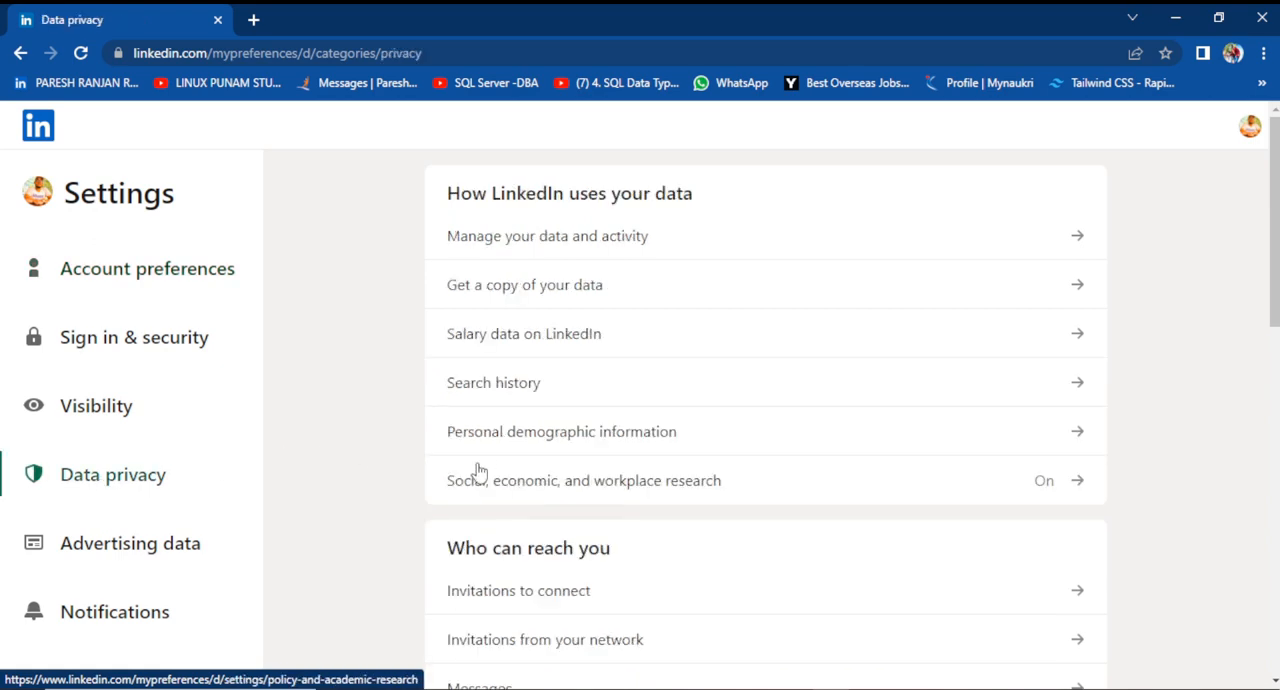
pyautogui.scroll(-3)
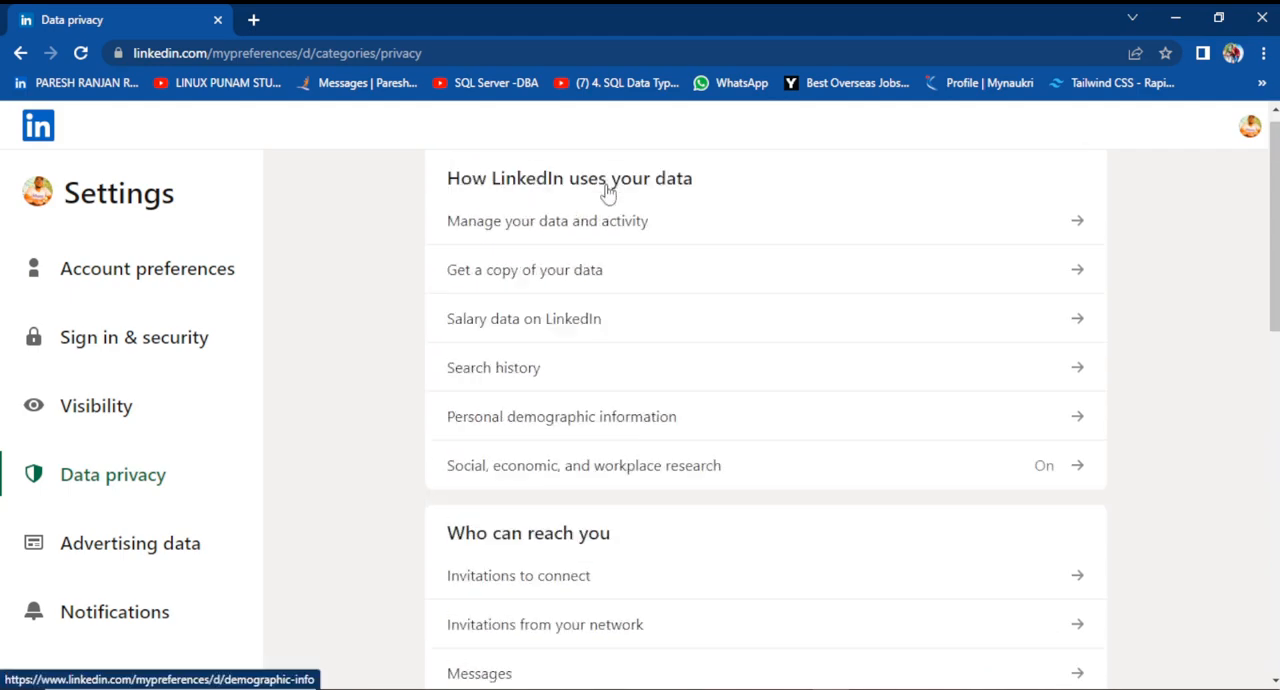
pyautogui.scroll(-3)
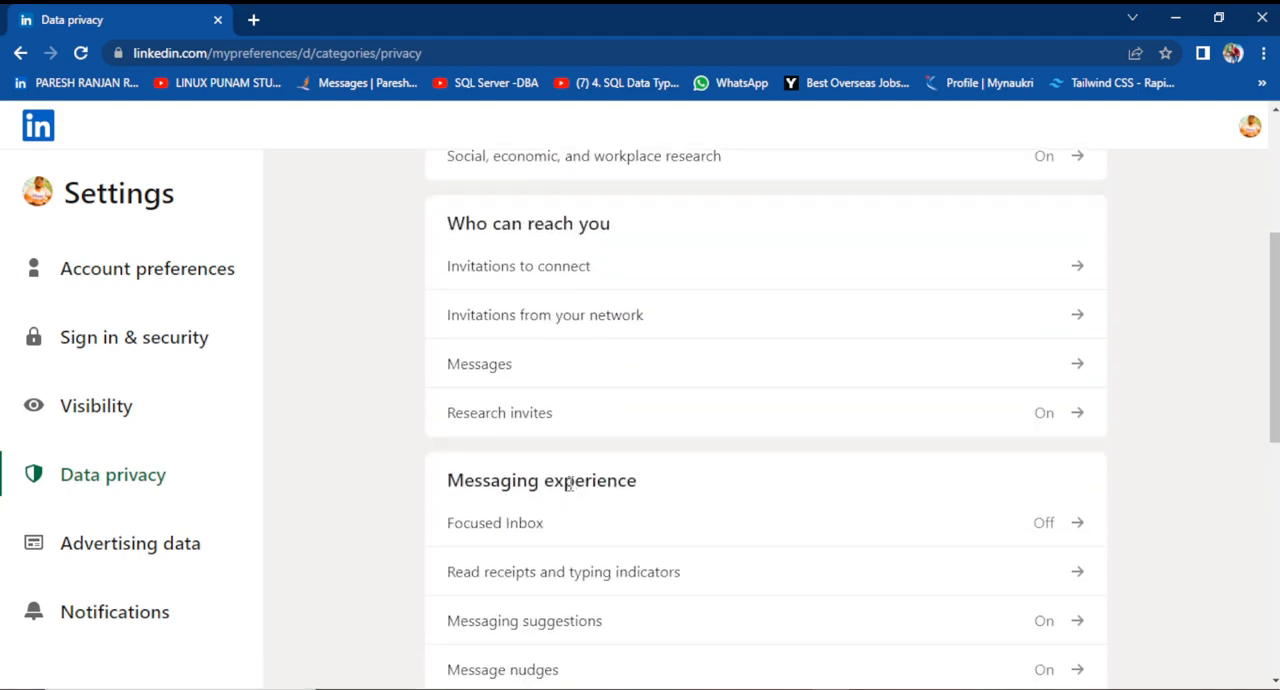
pyautogui.scroll(-3)
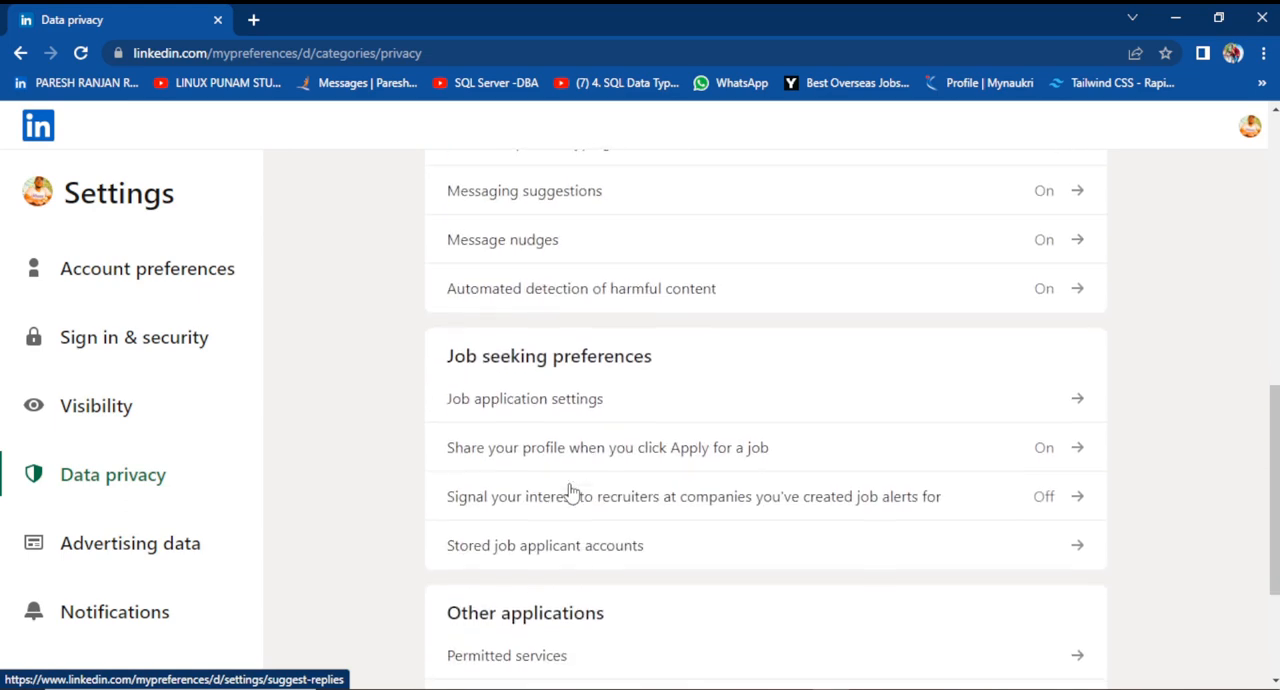
pyautogui.moveTo(605, 407)
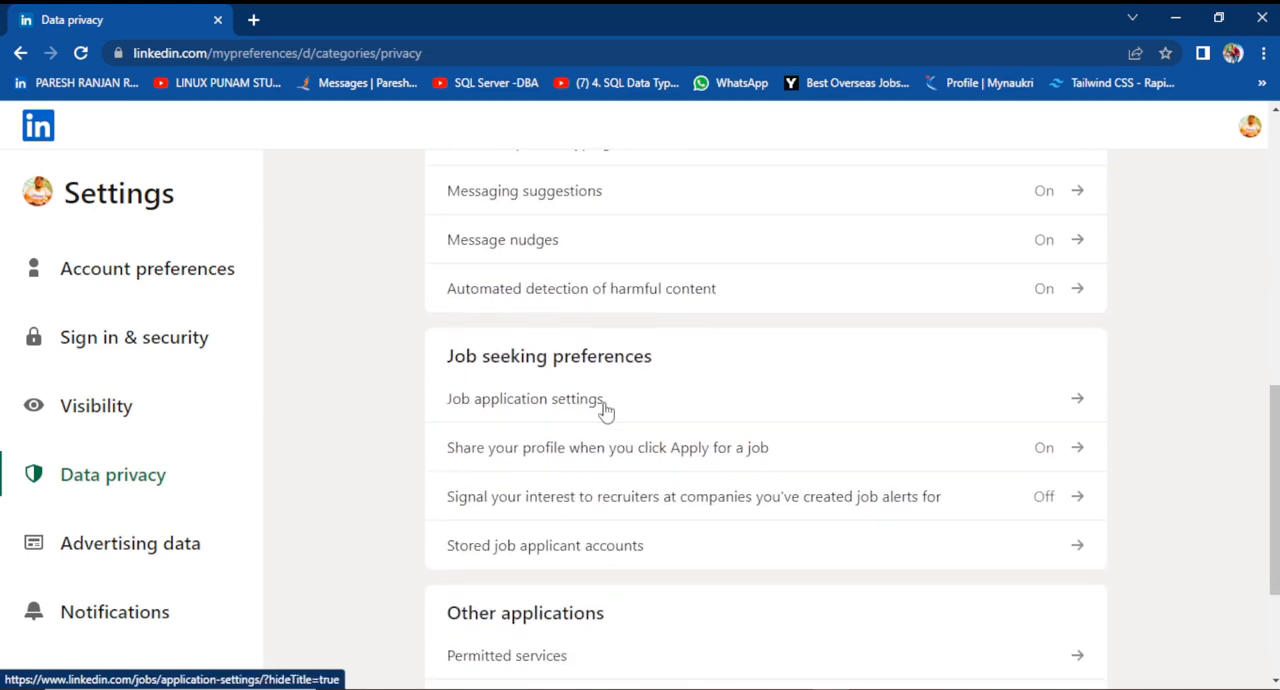
pyautogui.moveTo(742, 391)
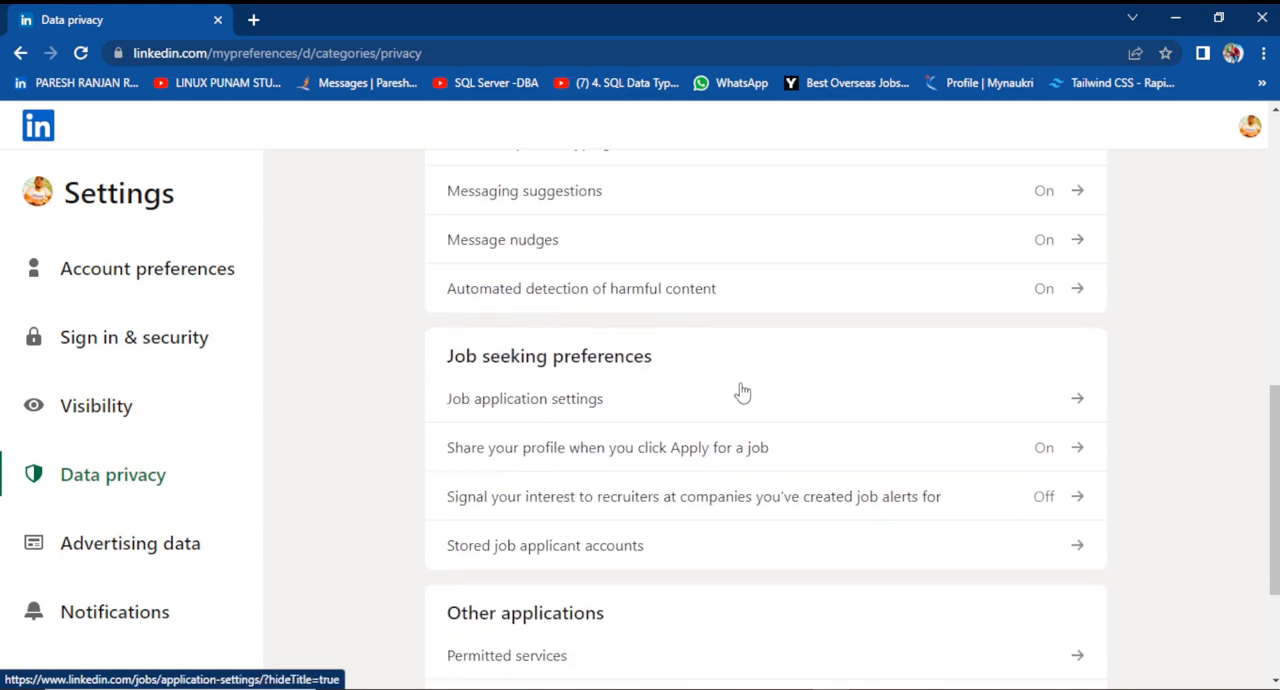
pyautogui.moveTo(540, 415)
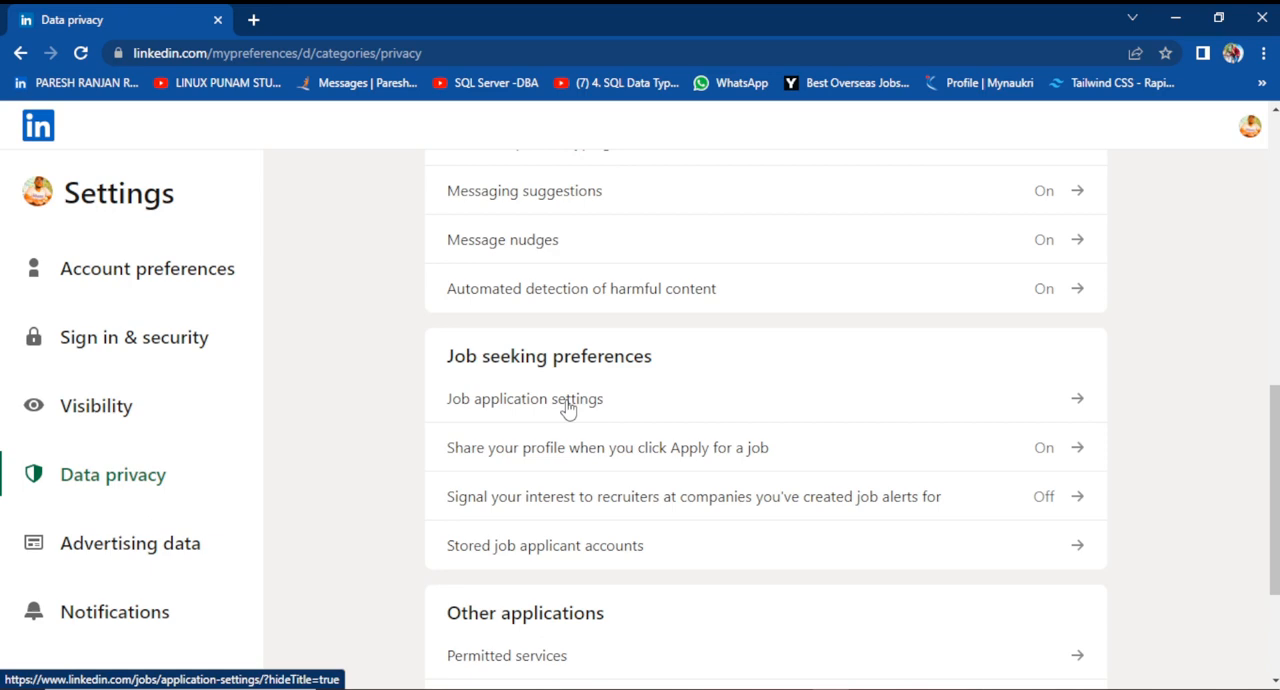
pyautogui.click(524, 399)
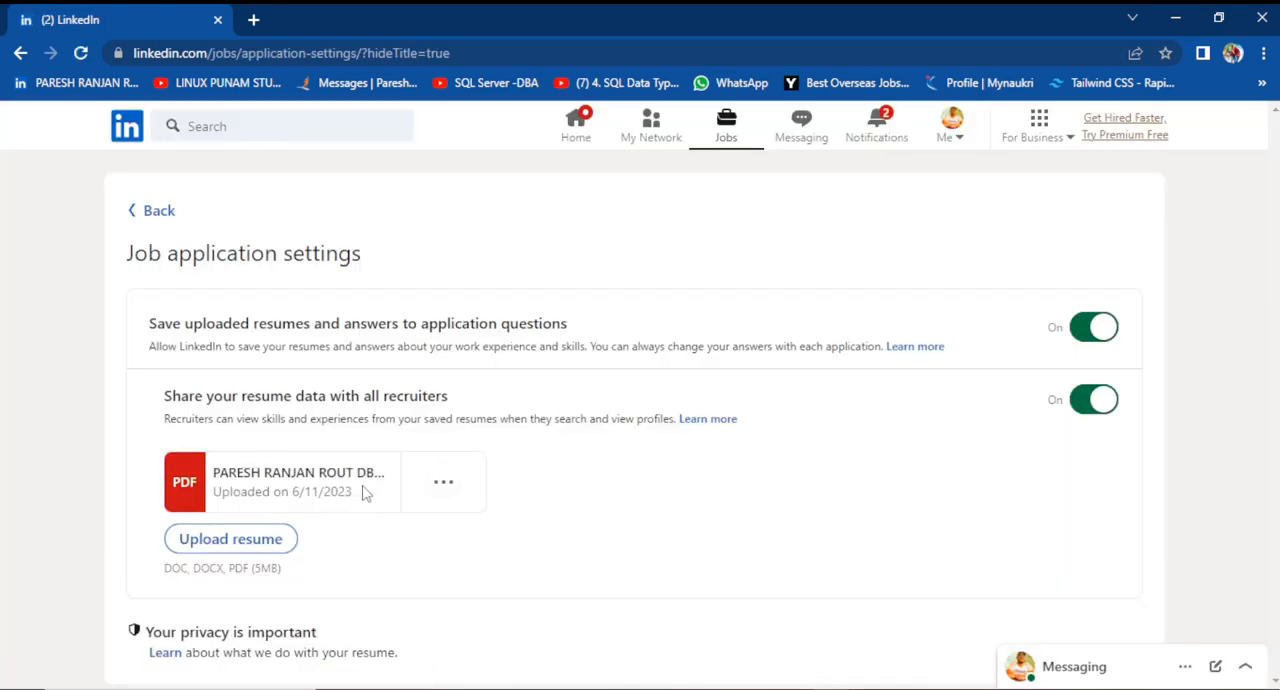
pyautogui.moveTo(444, 482)
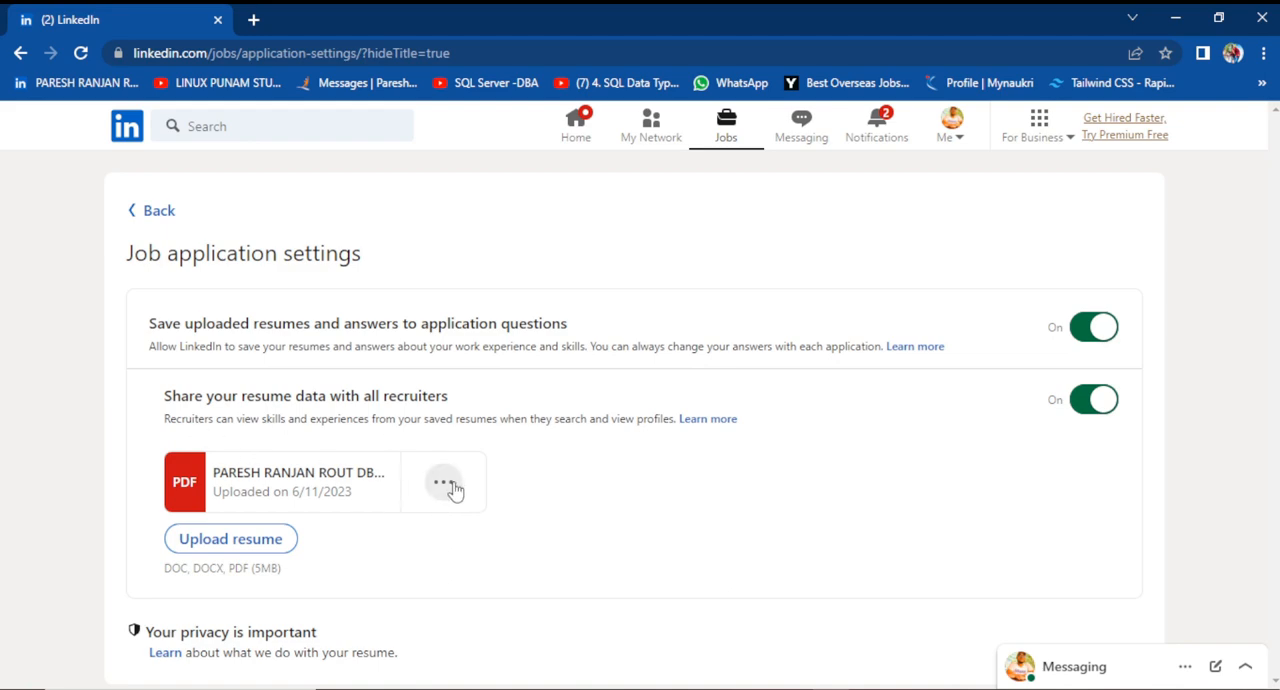
# Open the three-dot options menu beside the uploaded resume PDF.
pyautogui.click(443, 482)
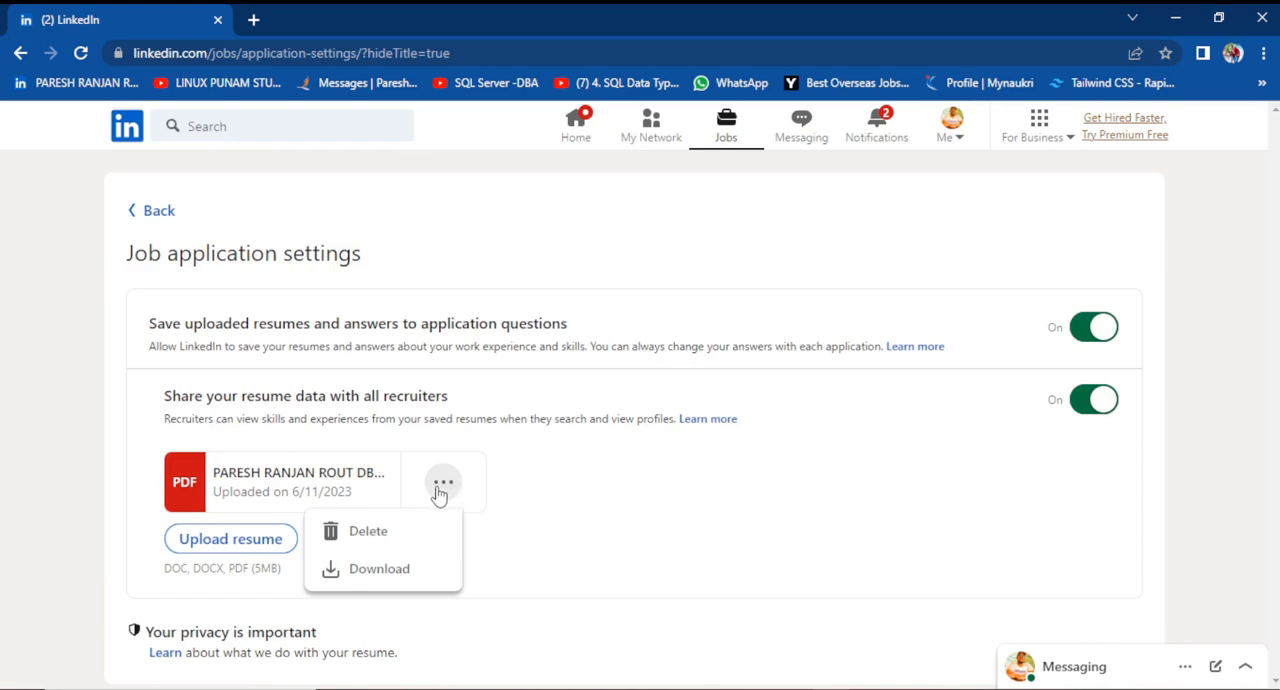
pyautogui.moveTo(378, 569)
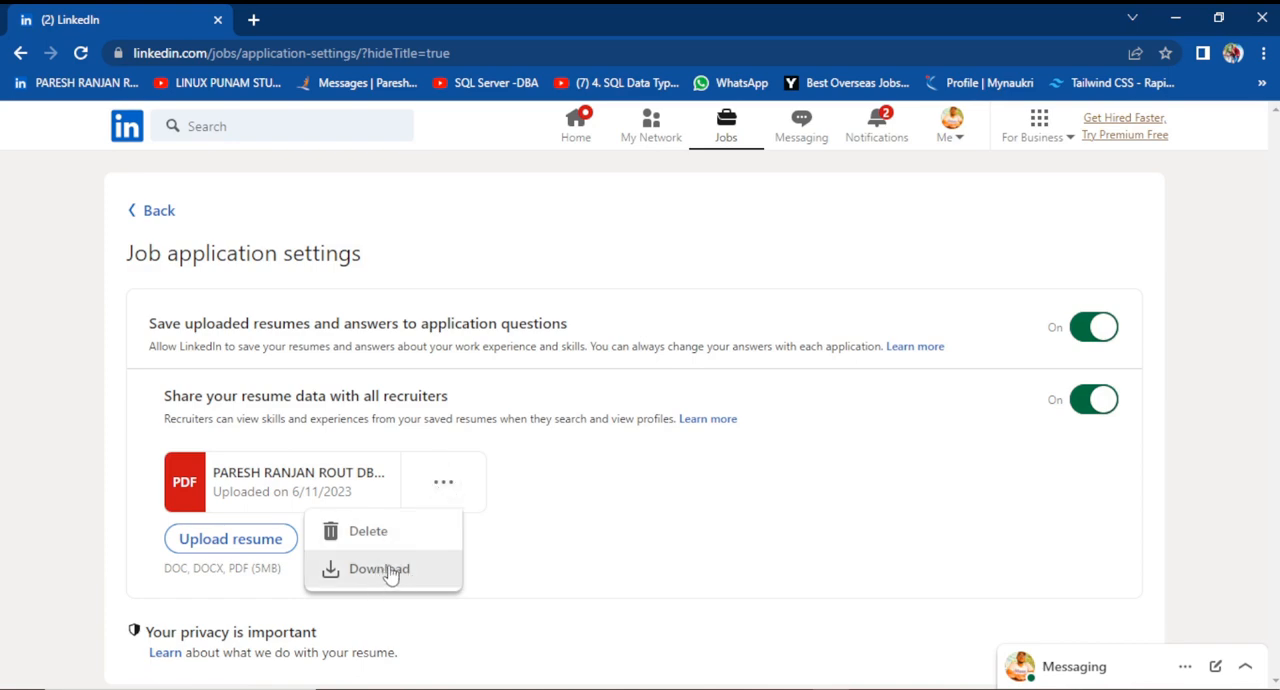
pyautogui.moveTo(375, 531)
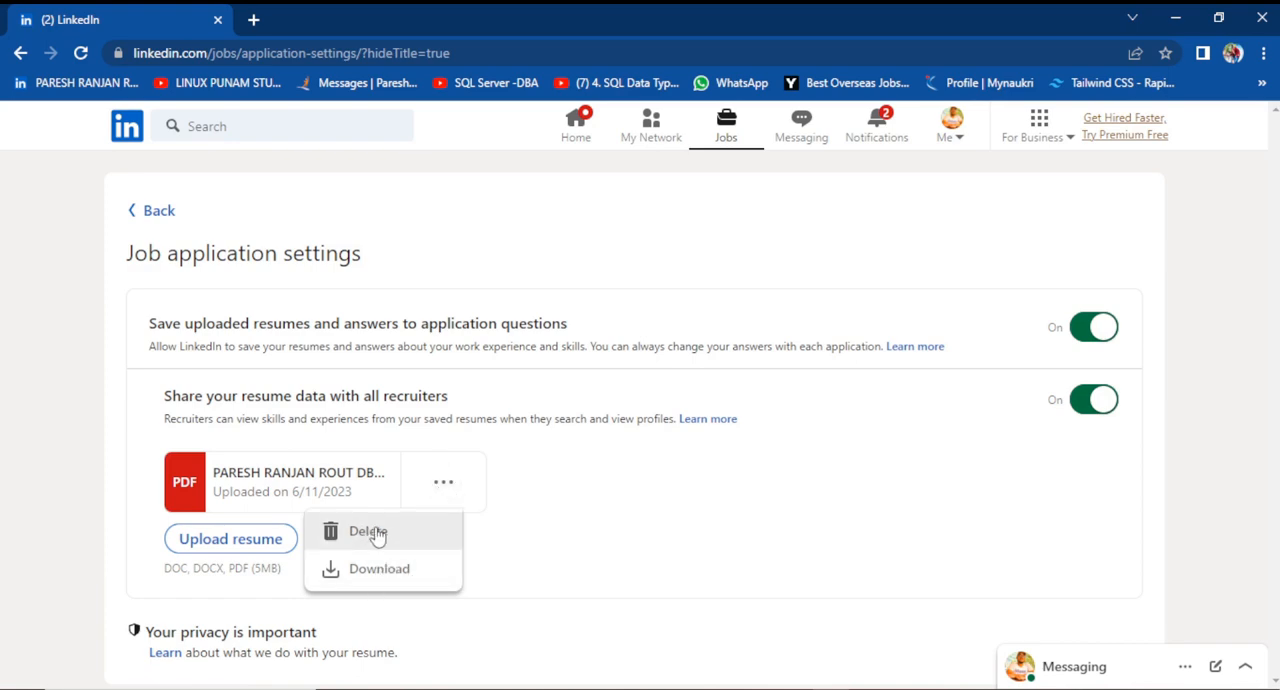
pyautogui.moveTo(378, 570)
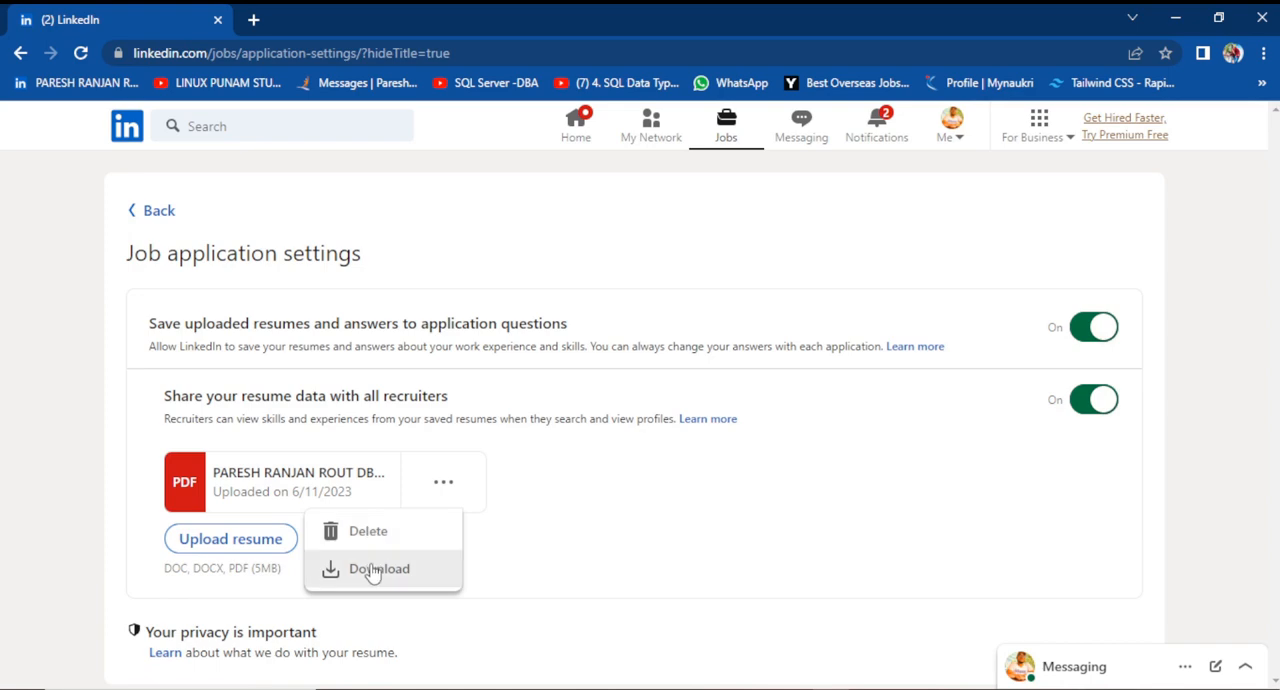
pyautogui.moveTo(373, 543)
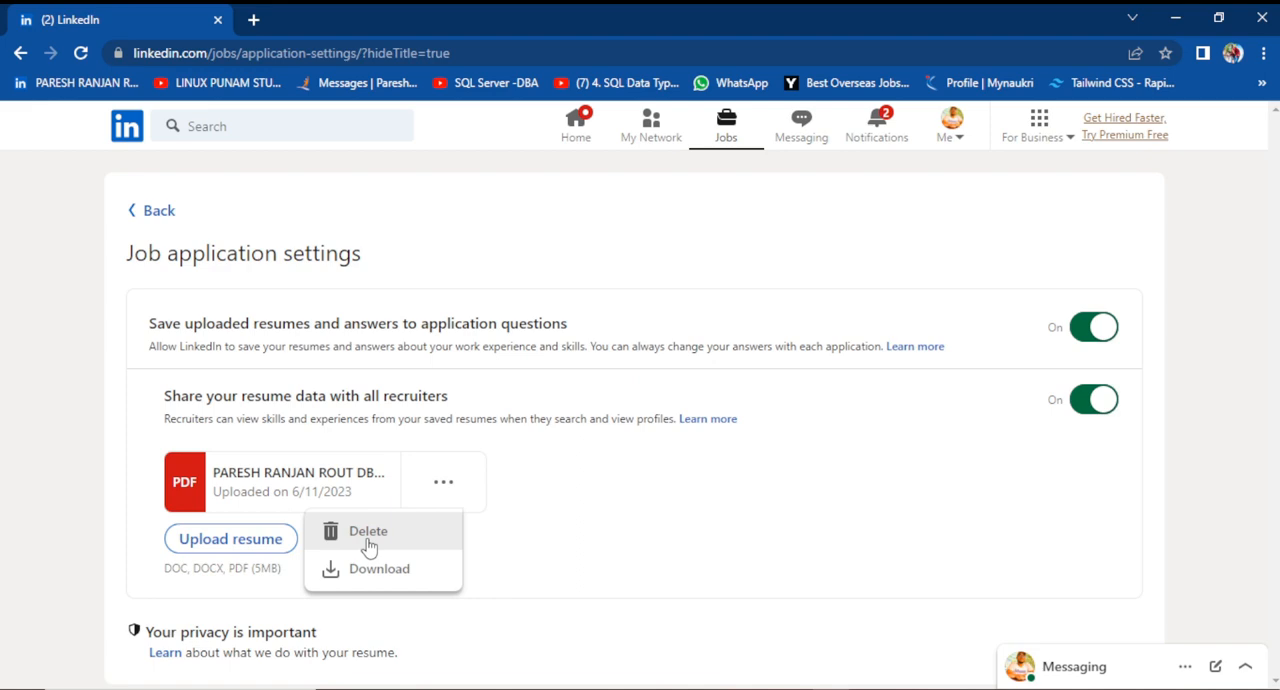
# Delete the uploaded resume PDF and close the deletion confirmation toast.
pyautogui.click(368, 531)
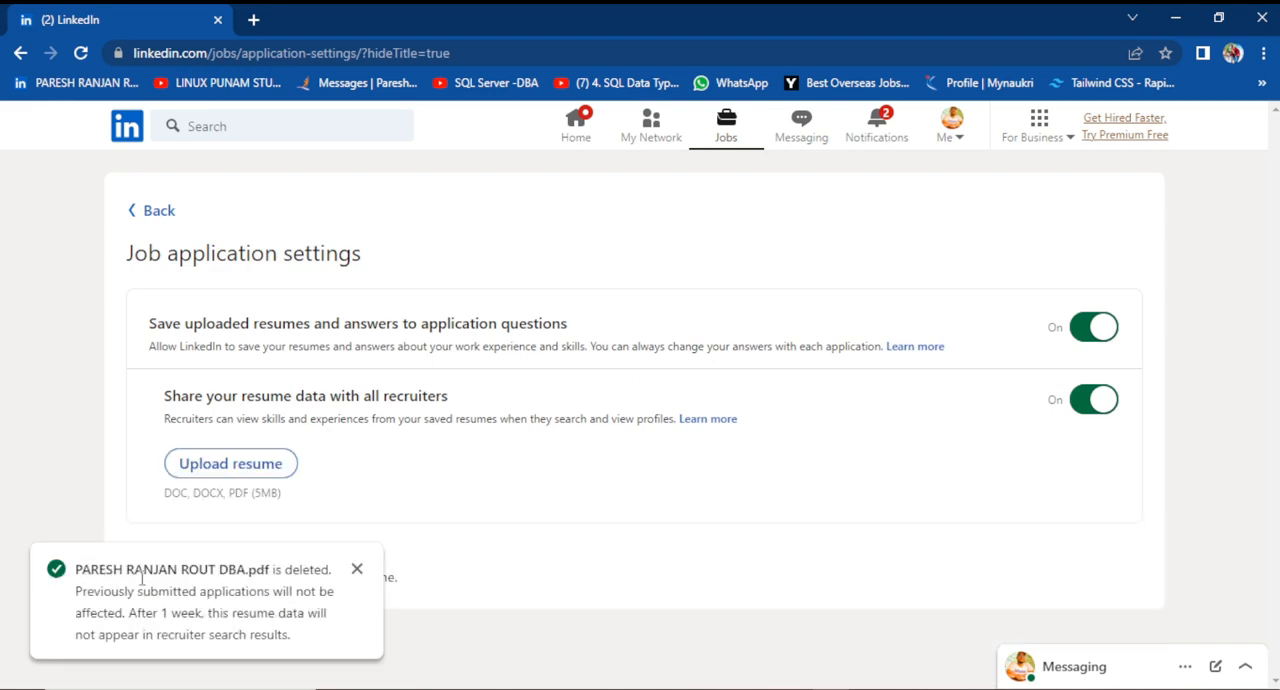
pyautogui.moveTo(196, 599)
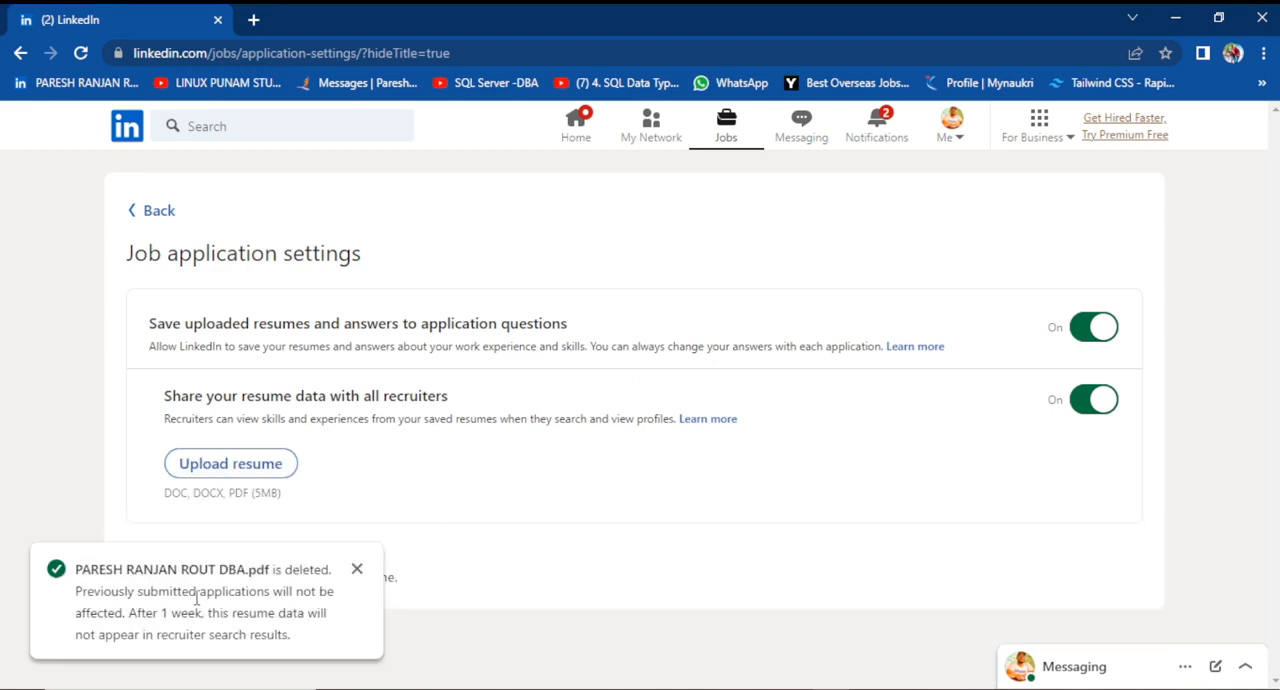
pyautogui.moveTo(291, 598)
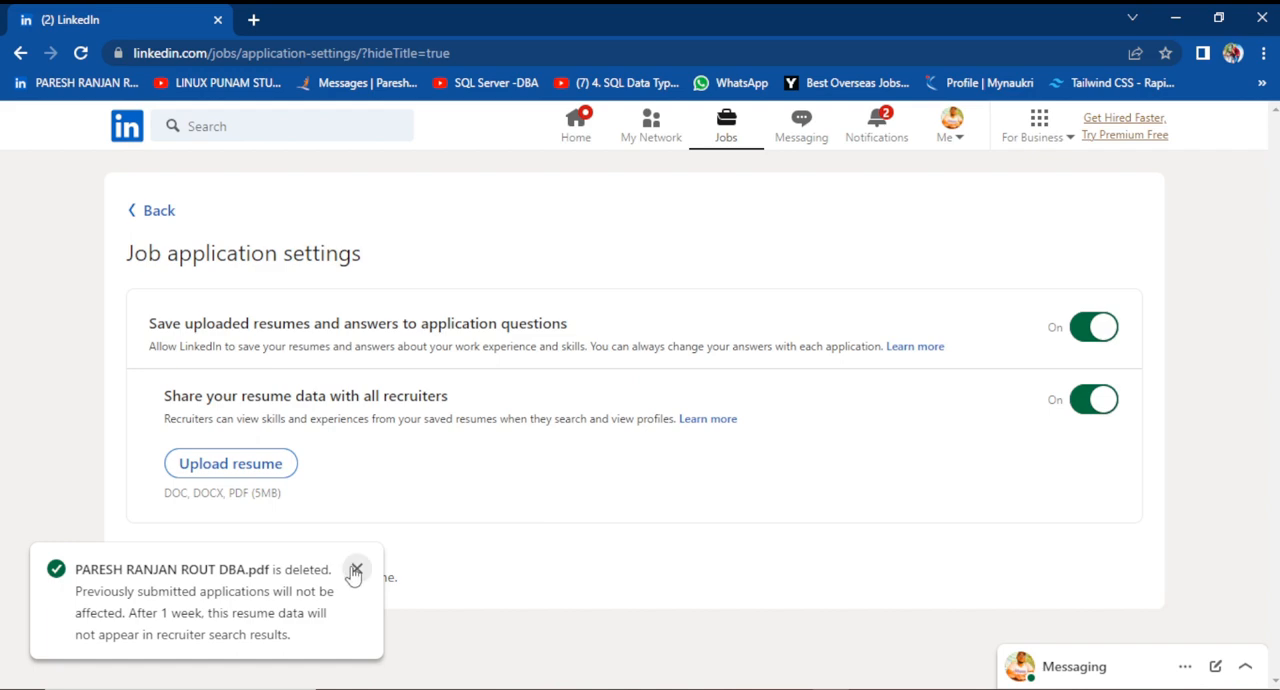
pyautogui.click(354, 574)
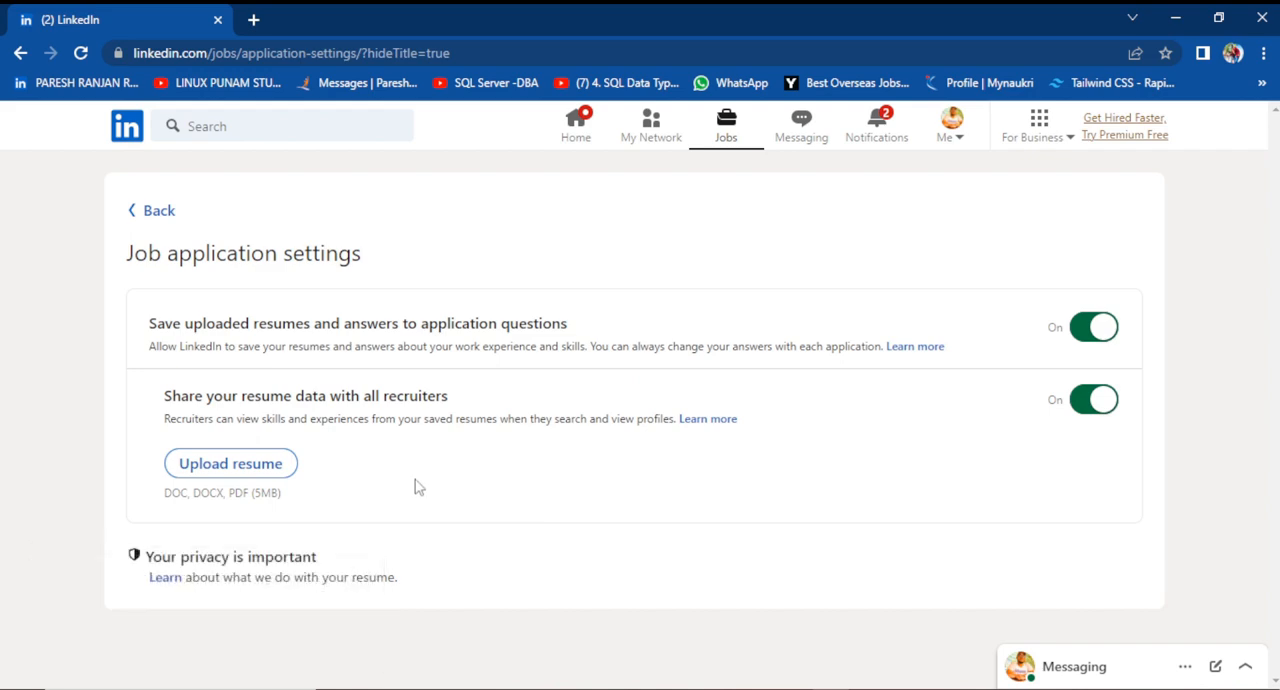